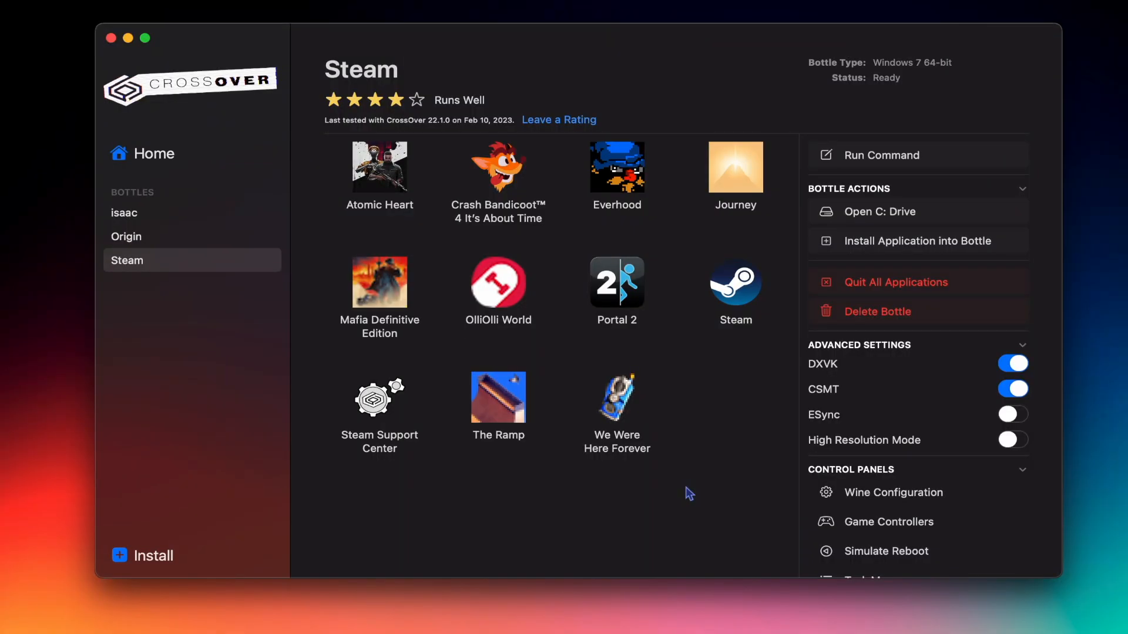
Step: Go to Applications in Finder and enter the CrossOver folder holding the game and Steam subfolders
{"action": "left_click", "coordinate": [289, 620]}
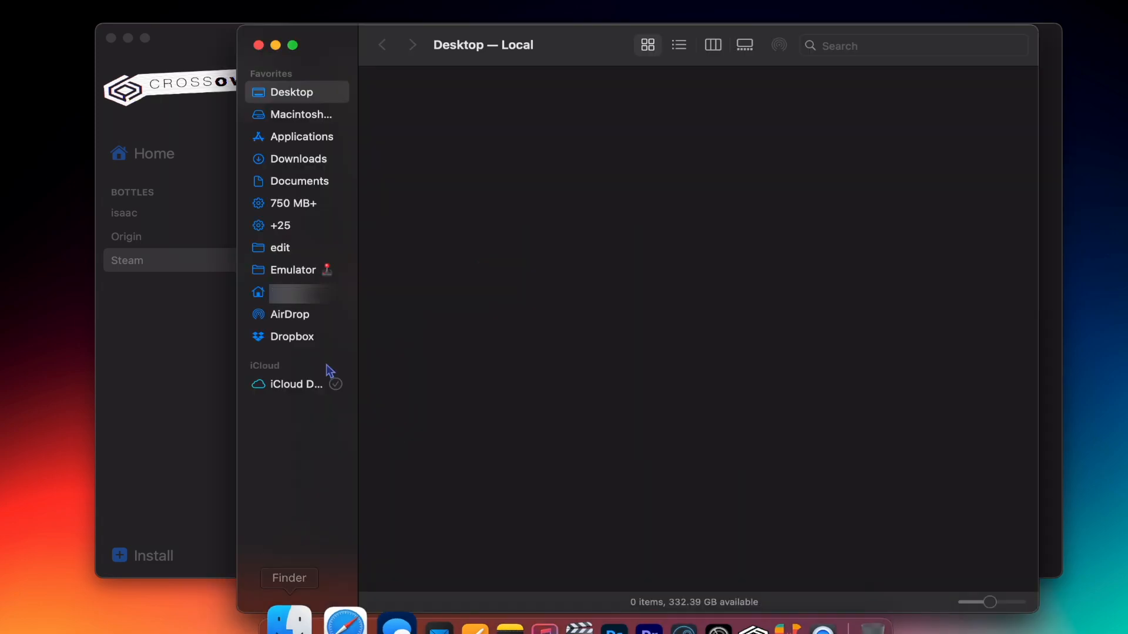
{"action": "left_click", "coordinate": [288, 293]}
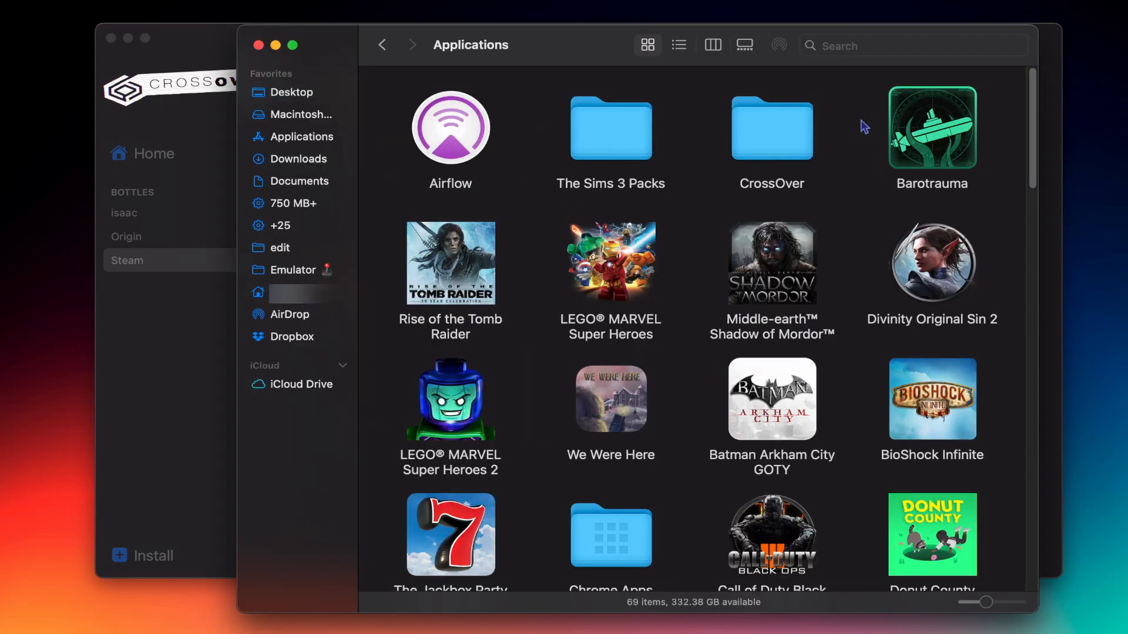
{"action": "double_click", "coordinate": [770, 126]}
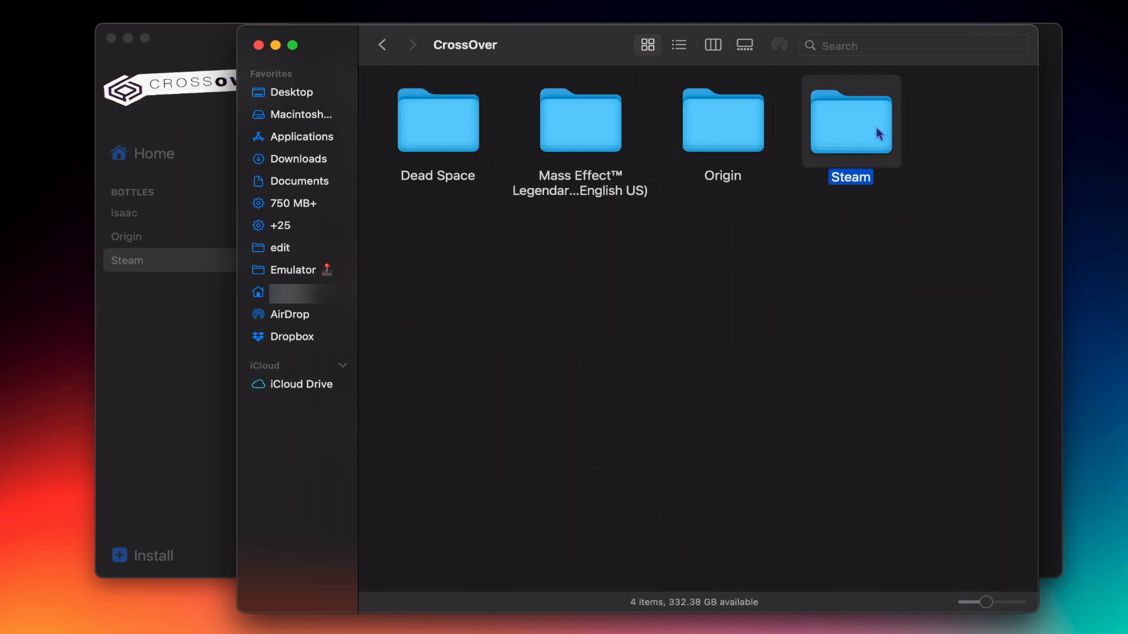
Step: Enter the Steam bottle folder so the leftover Mafia Definitive Edition and The Ramp icons can be trashed
{"action": "double_click", "coordinate": [850, 121]}
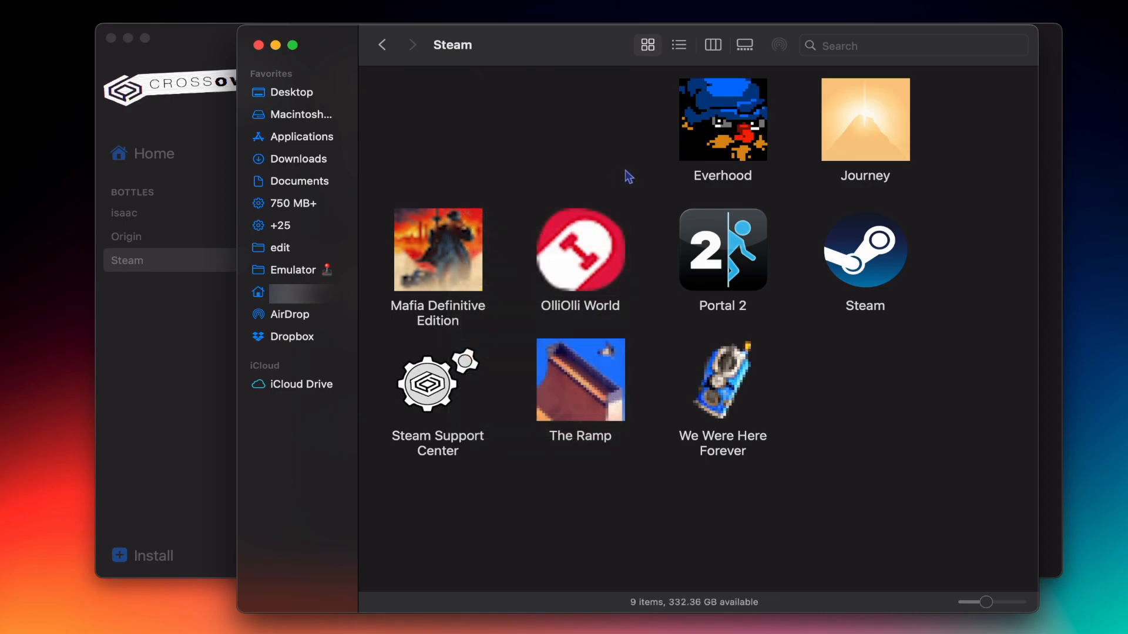
{"action": "mouse_move", "coordinate": [578, 353]}
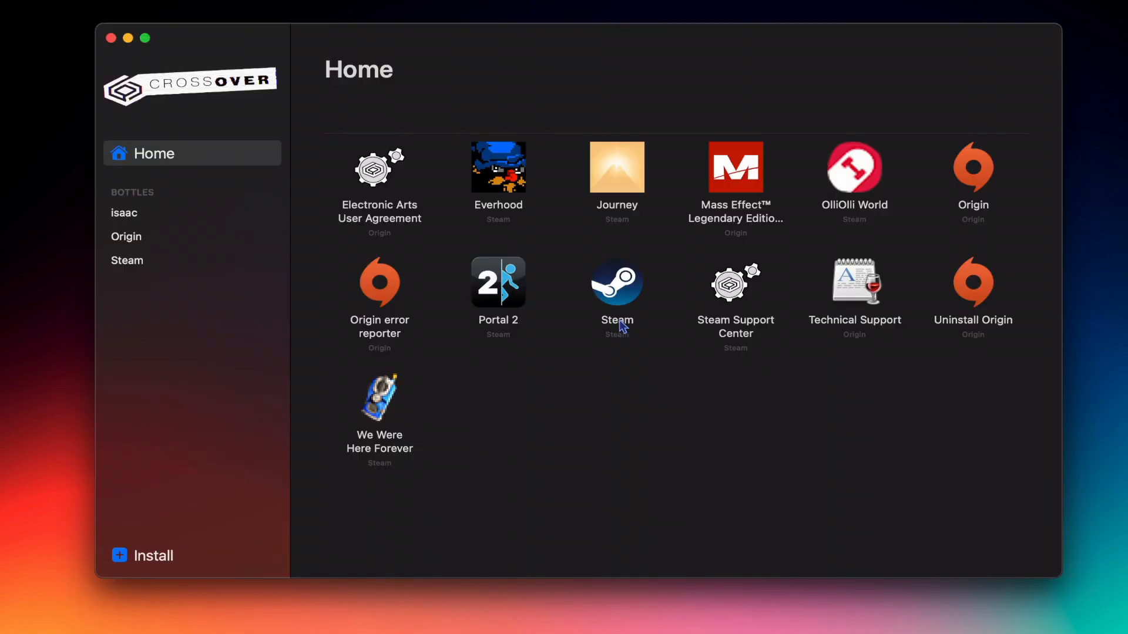
Step: Select the Steam bottle in CrossOver's sidebar to see its seven remaining apps
{"action": "left_click", "coordinate": [127, 261]}
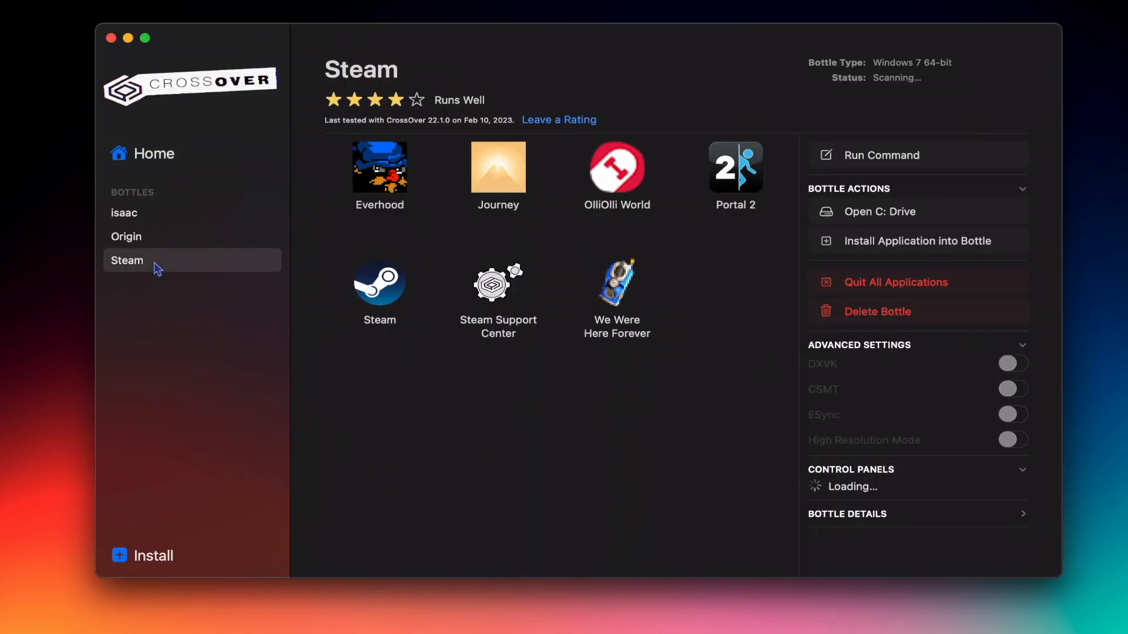